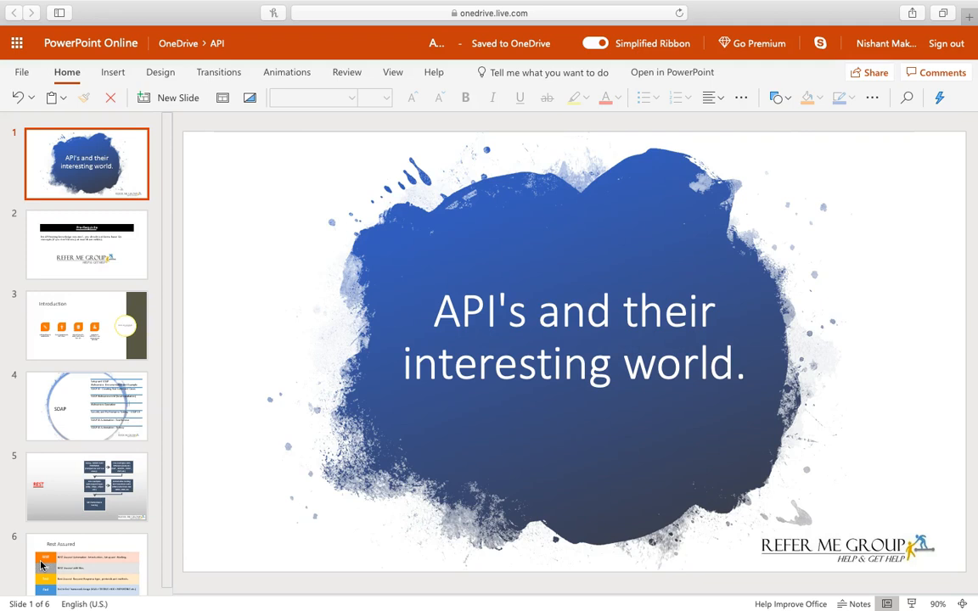
mouse_move(42, 438)
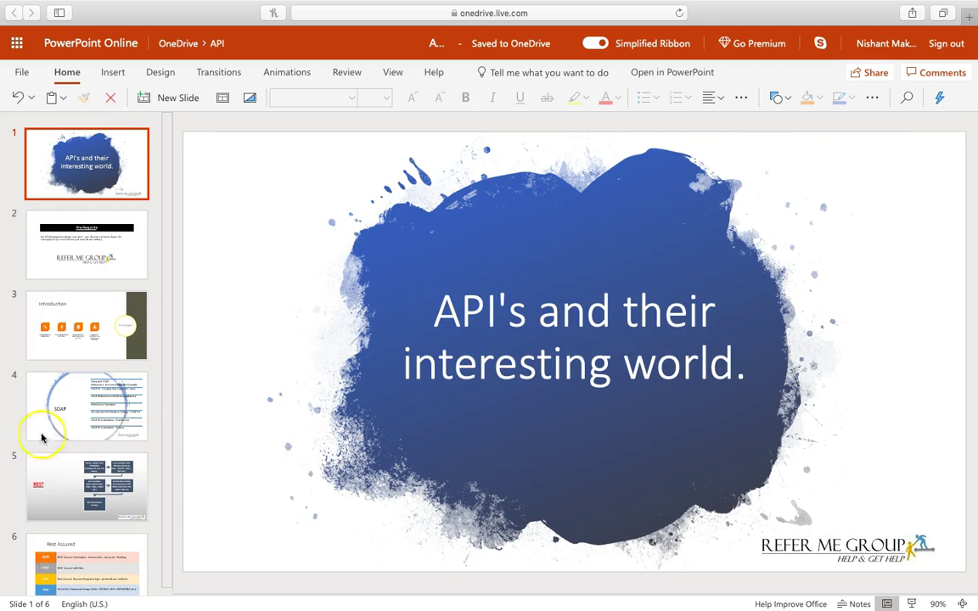
- Show slide 2, the Pre-Requisite slide, from the slide pane
left_click(86, 245)
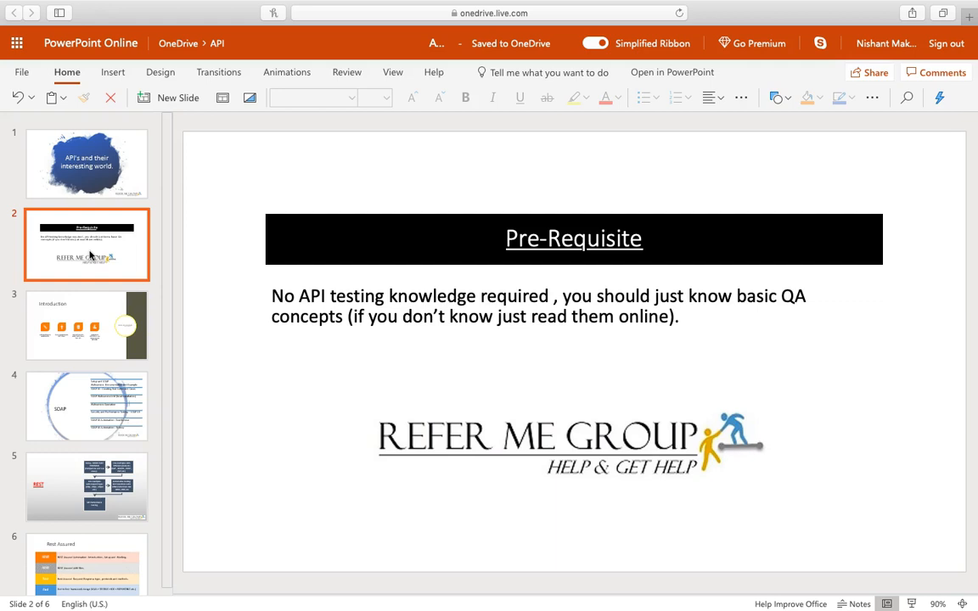
mouse_move(91, 315)
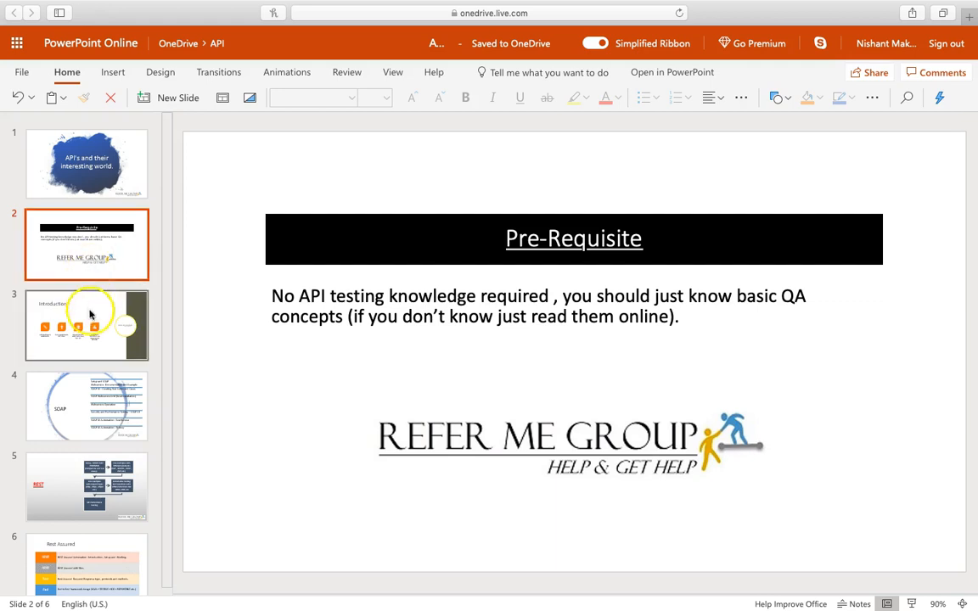
- Show slide 3, the Introduction slide with the four API and web service topics
left_click(92, 323)
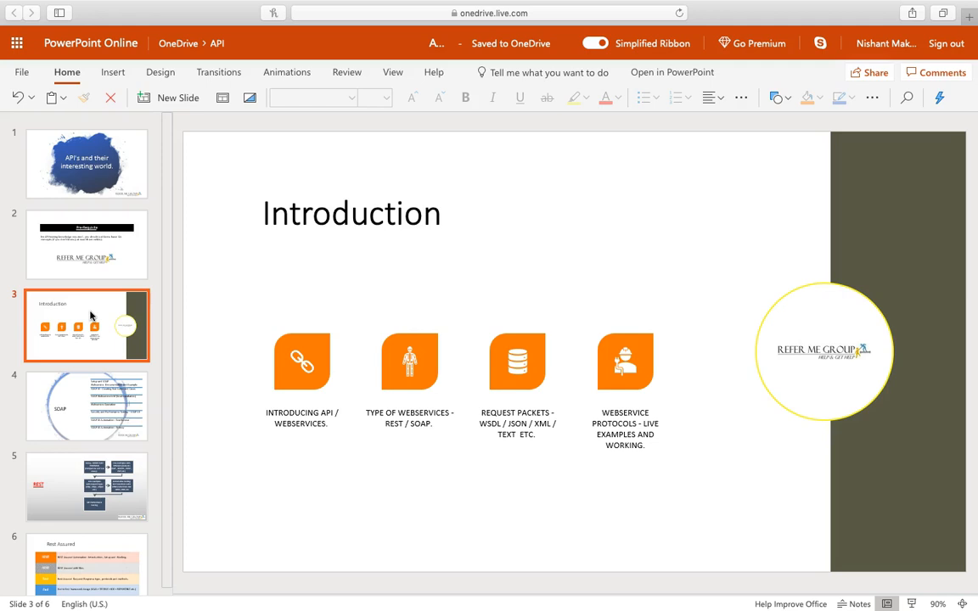
- Show slide 4 (SOAP topics), then slide 5, the REST testing roadmap
left_click(95, 400)
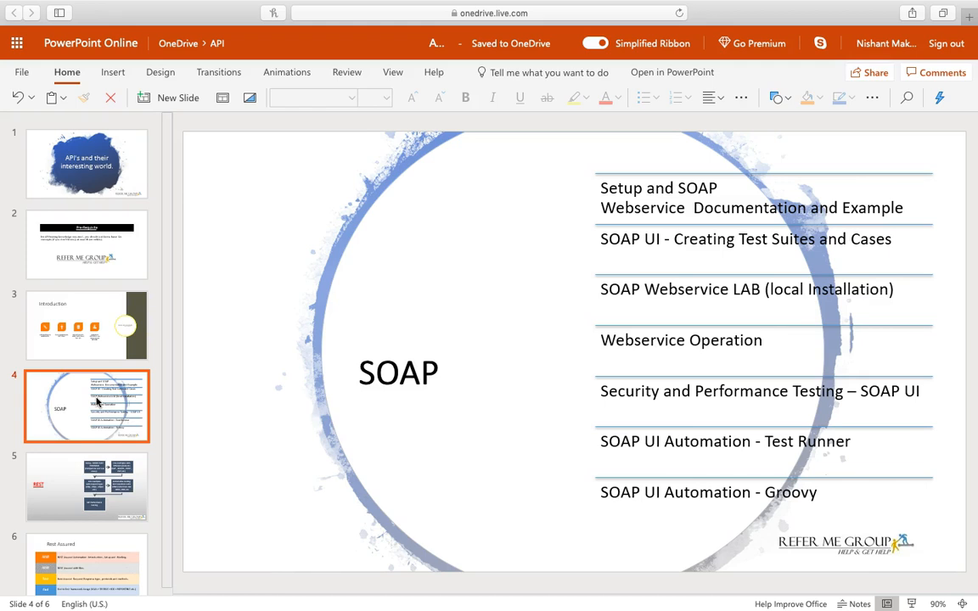
left_click(87, 489)
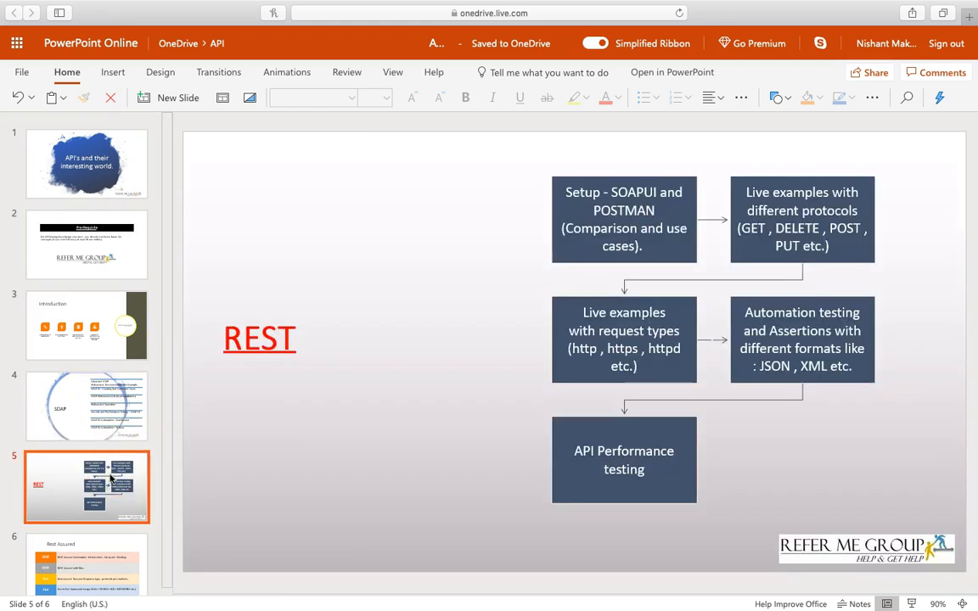